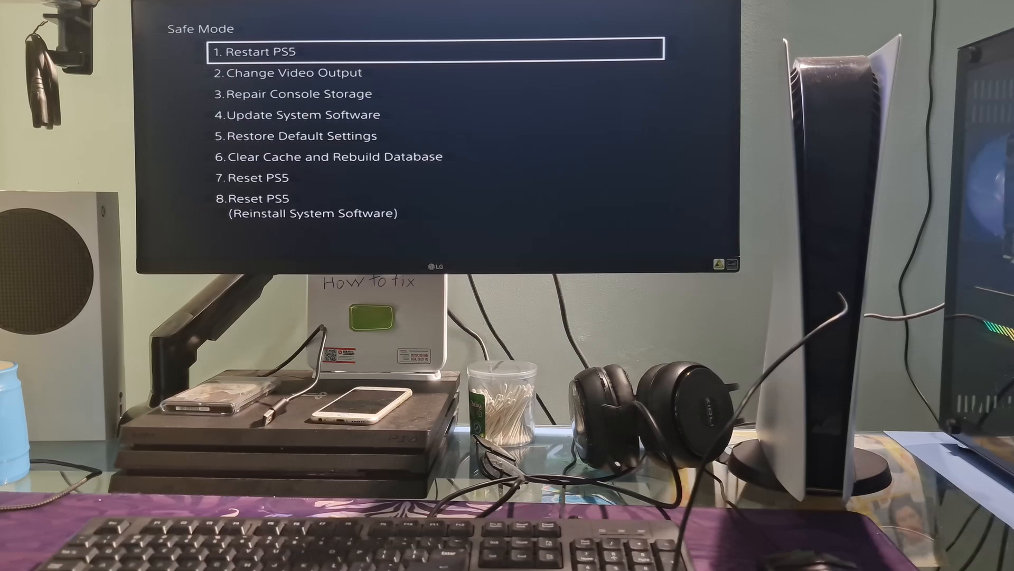
Move the Safe Mode menu highlight down to option 3, Repair Console Storage
{"action": "key", "text": "Down"}
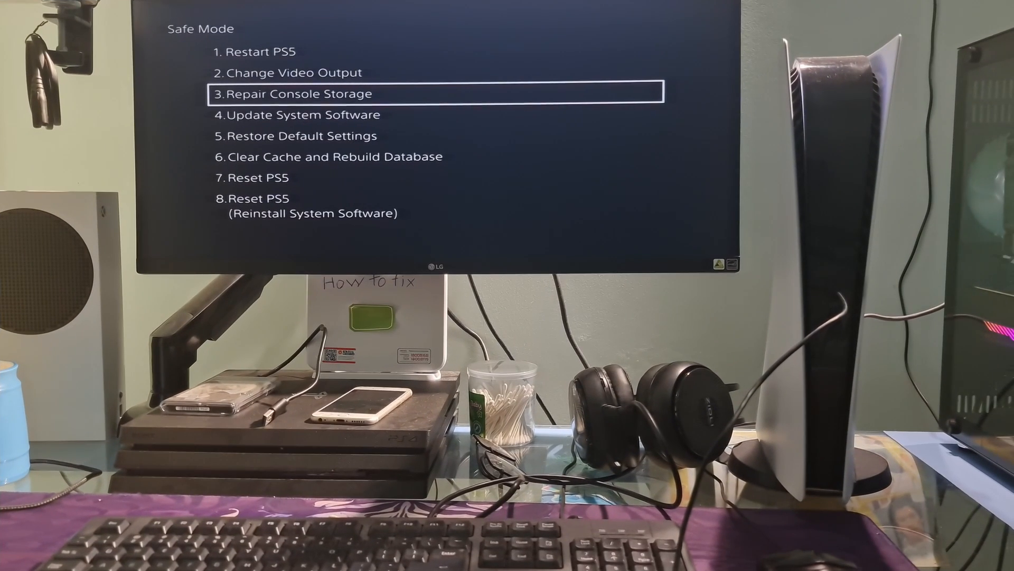